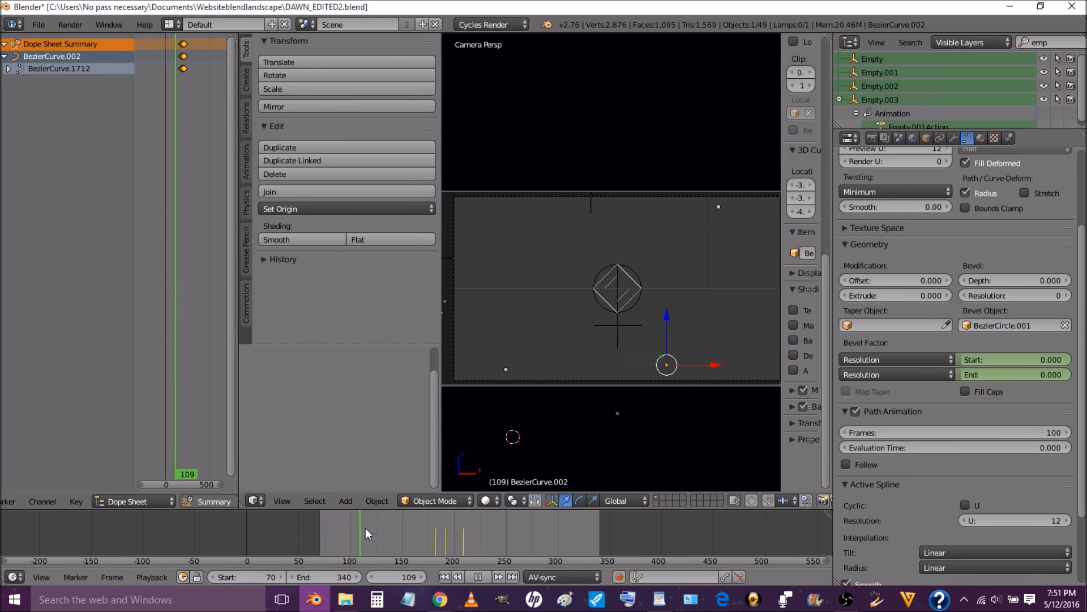
Step: Advance the timeline to about frame 196 where the dashed ring is fully drawn
left_click(451, 538)
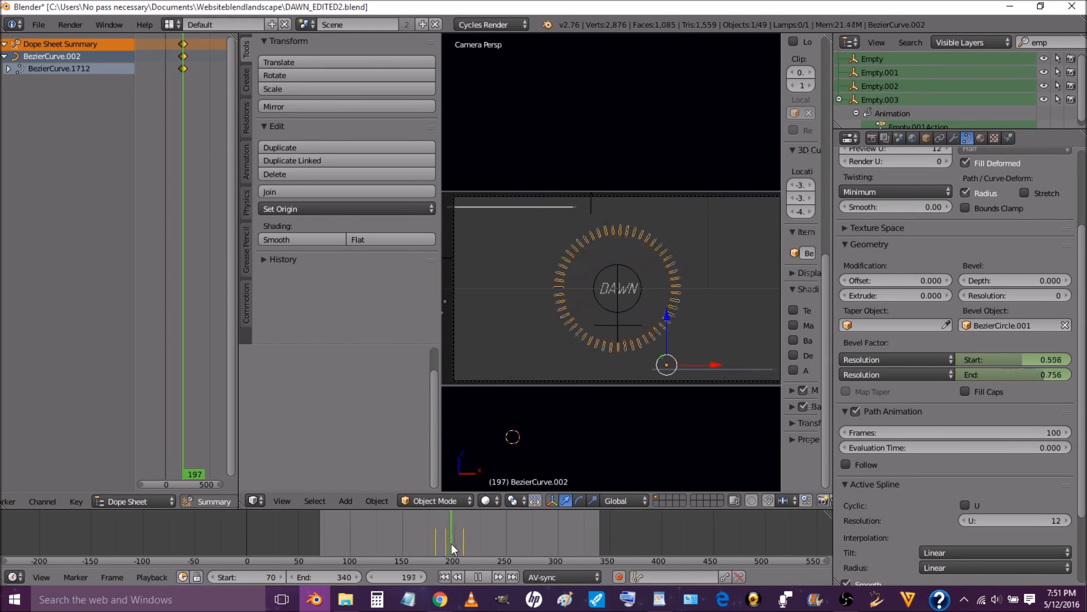
left_click(461, 538)
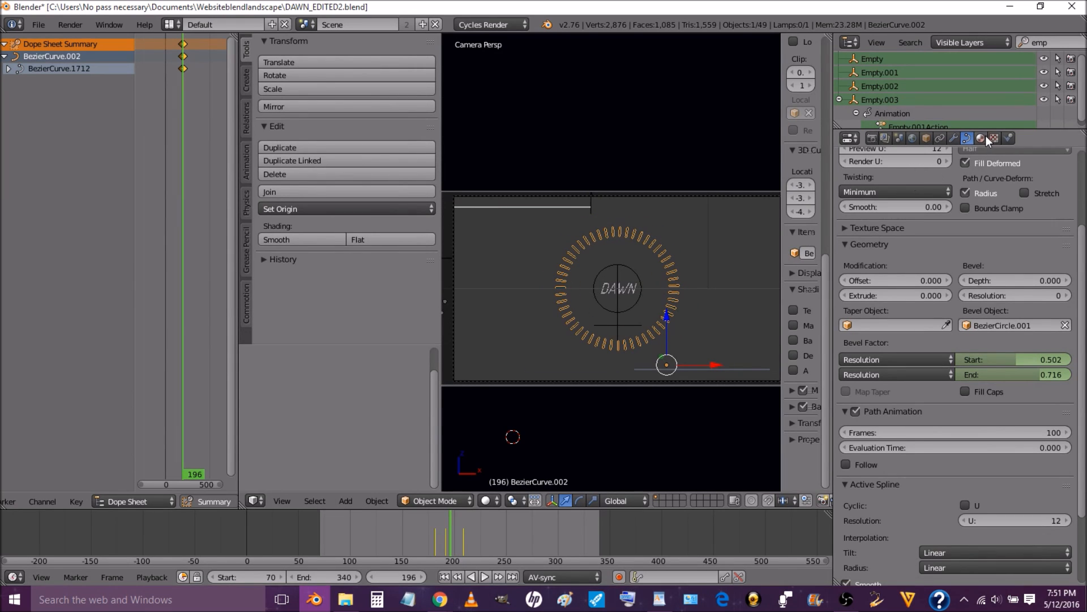
Step: Show the ring's teal emission material, then select the top bar curve for editing
left_click(980, 138)
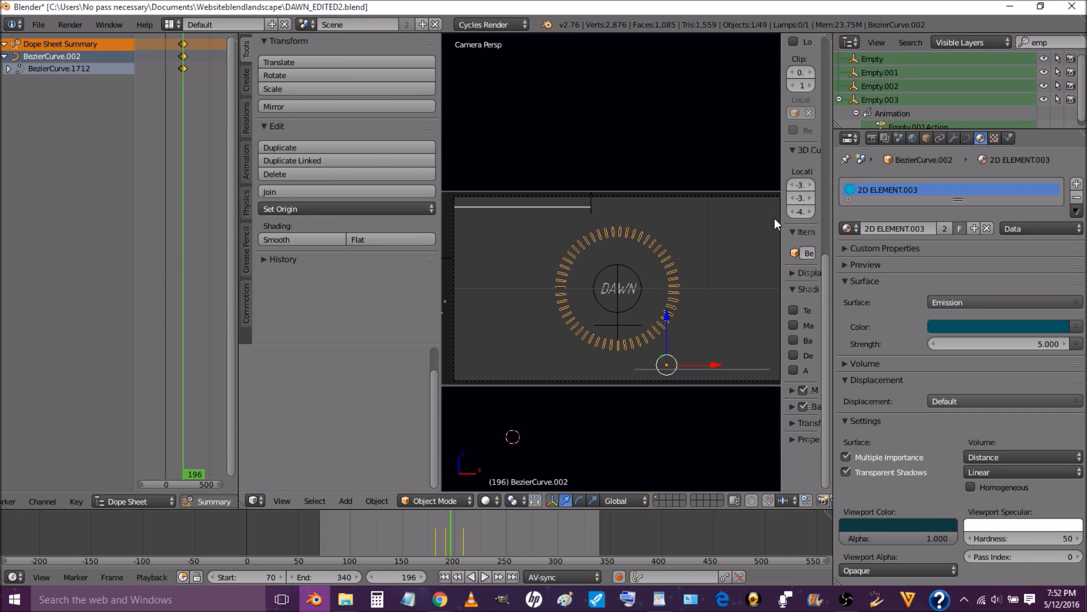
mouse_move(649, 242)
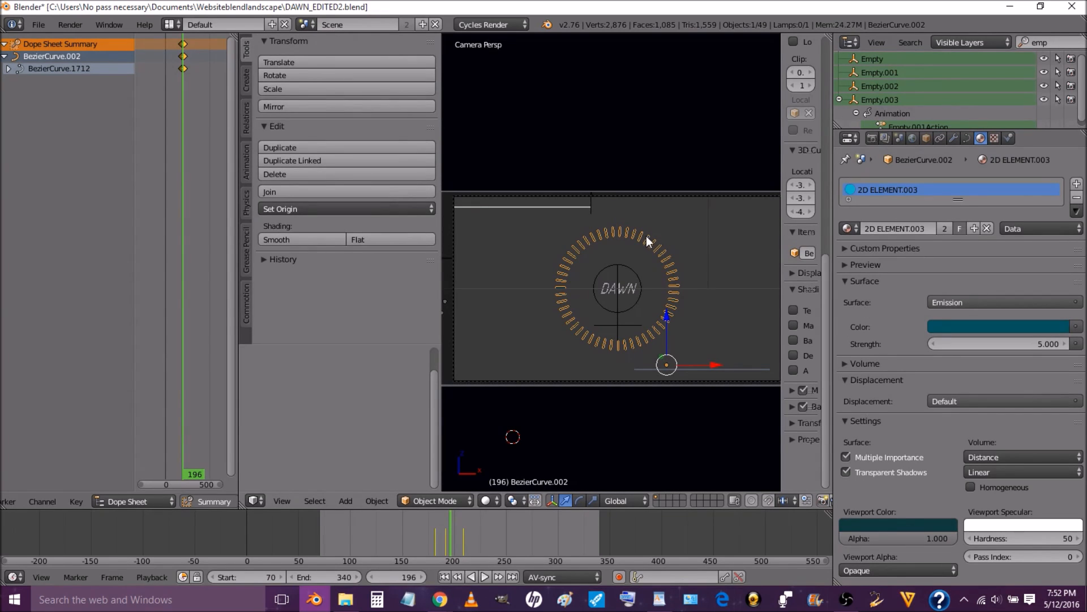
mouse_move(652, 260)
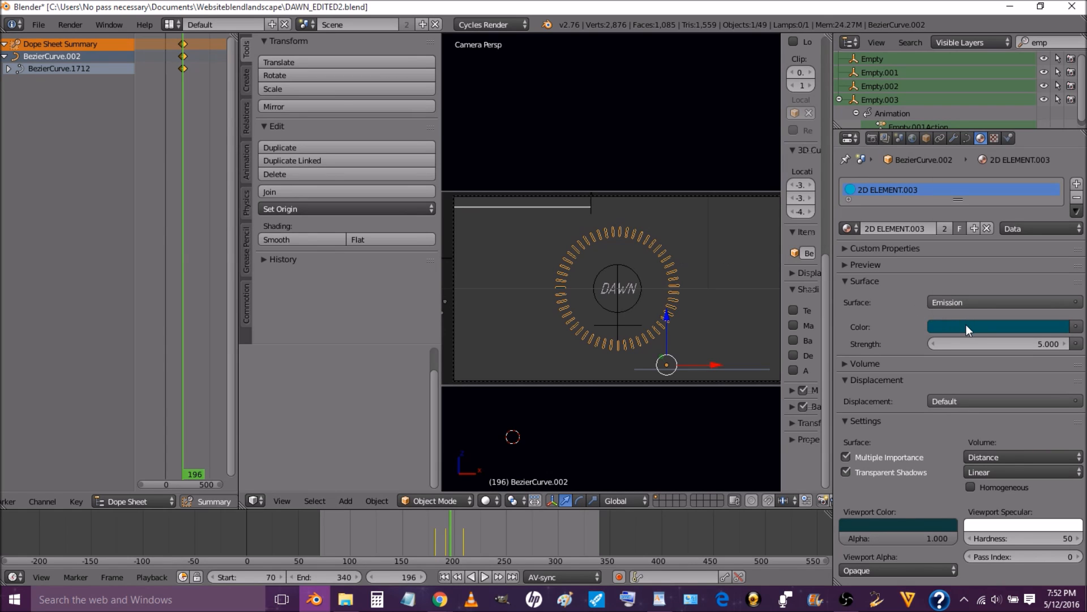
left_click(999, 327)
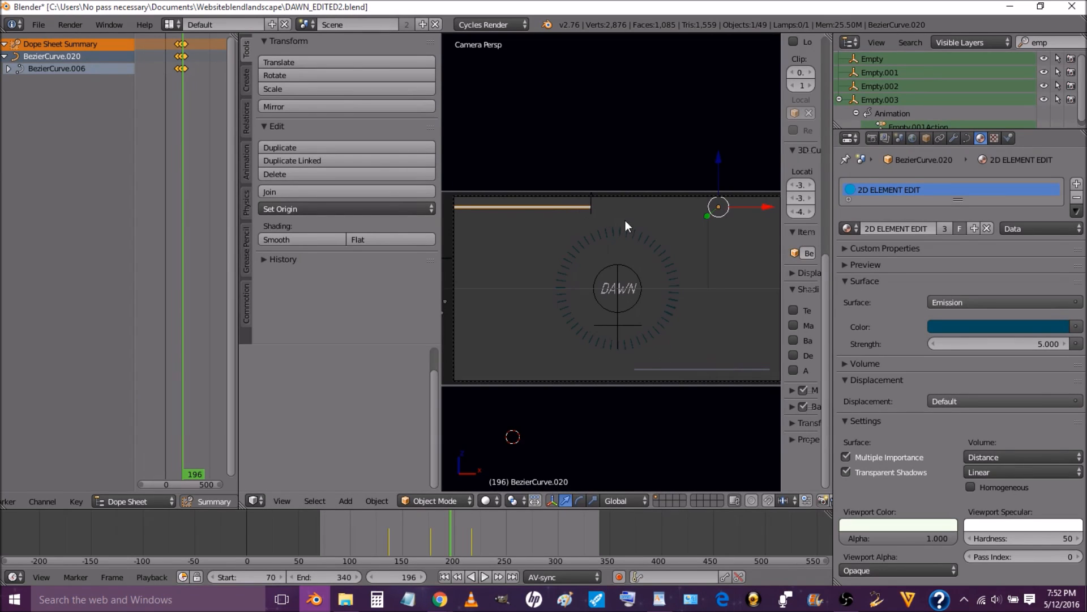
mouse_move(895, 310)
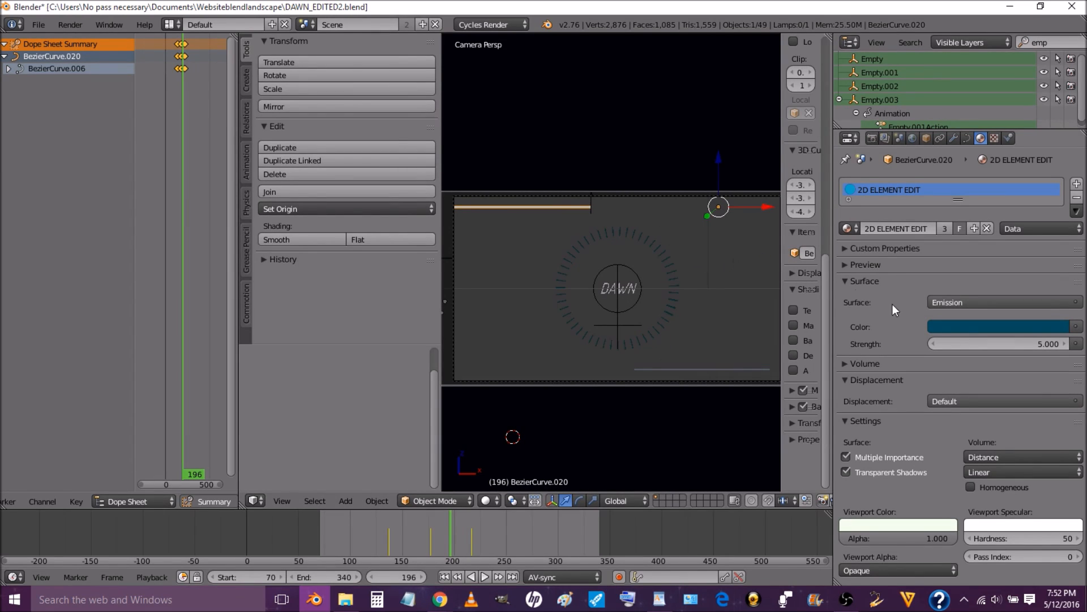
Step: Make the top bar's emission colour green, then select the DAWN title text
left_click(1002, 327)
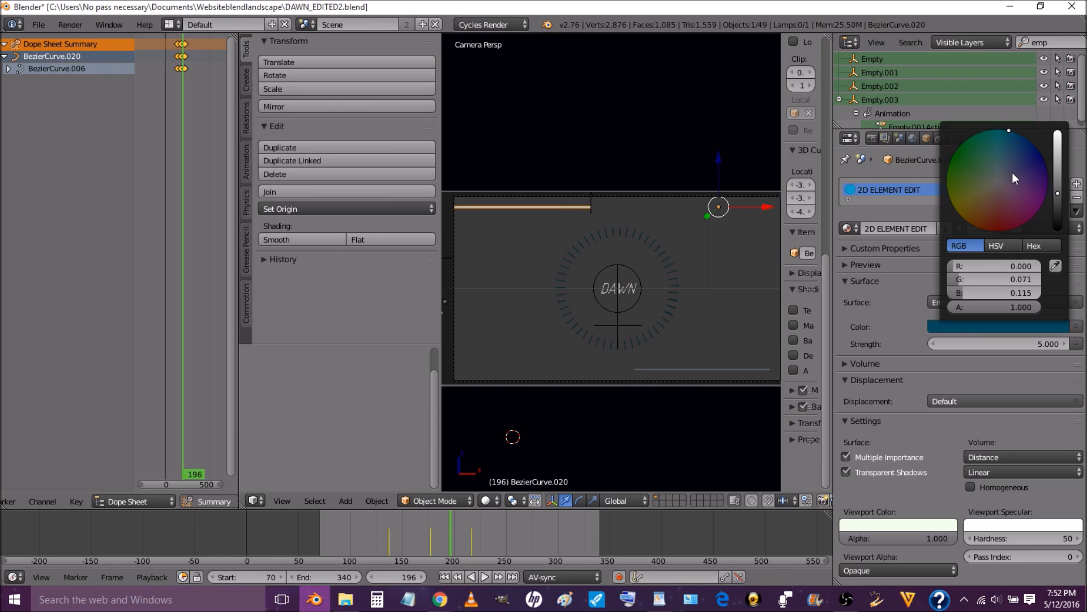
mouse_move(1001, 155)
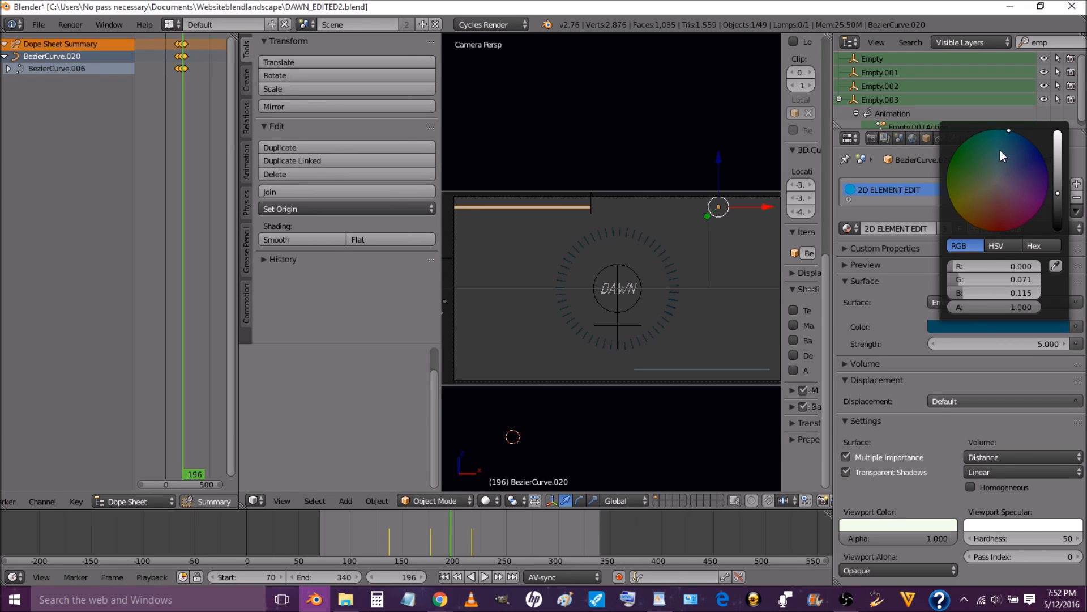
left_click(963, 187)
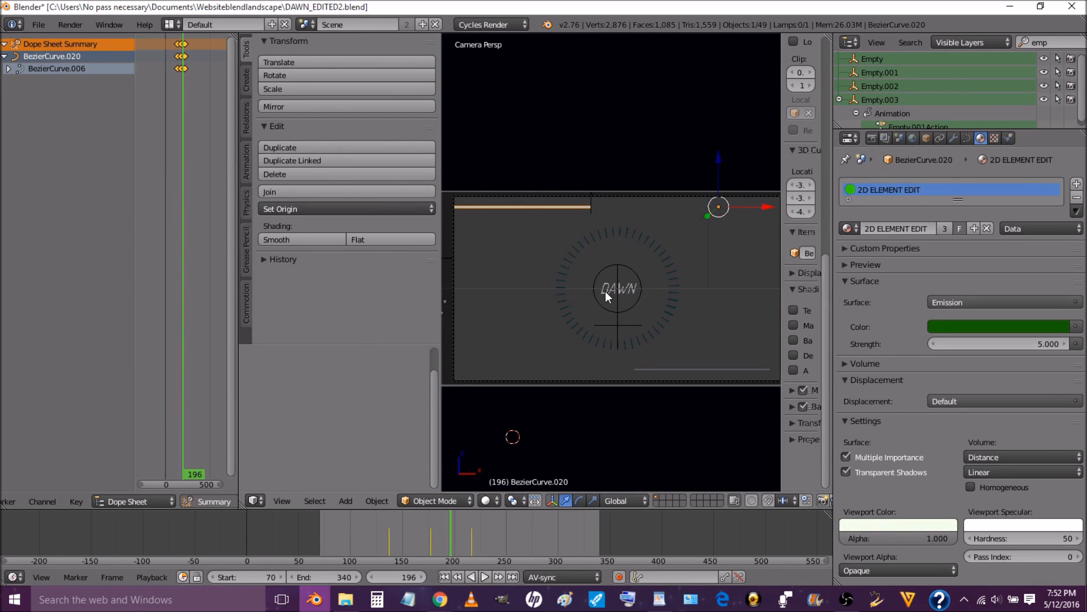
left_click(615, 288)
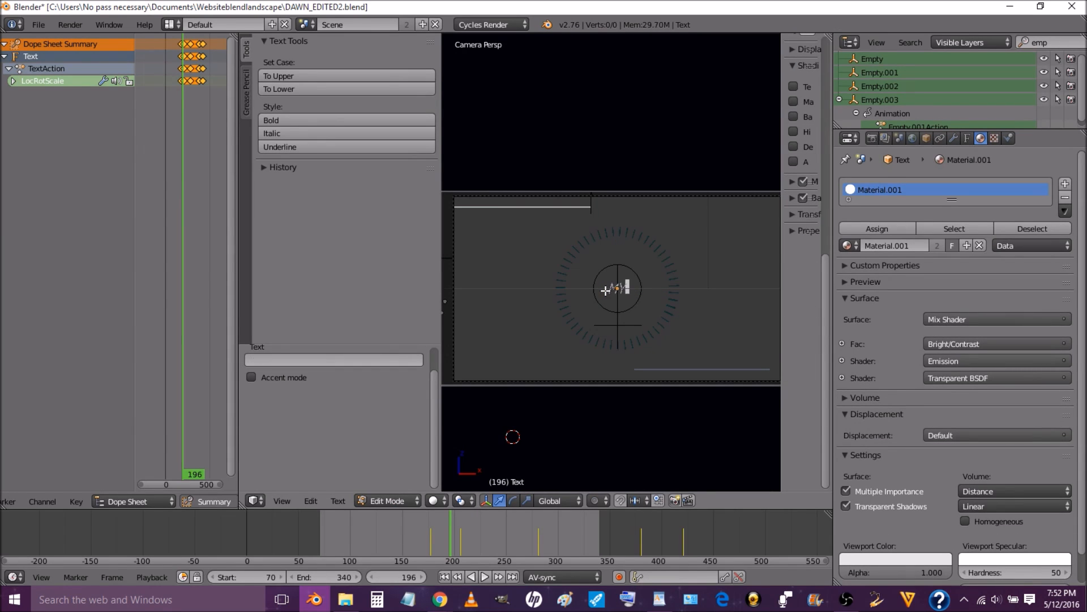
Step: Replace the title's DAWN text with 'MY CUSTOM TEXT'
type("MY CUSTOM TE")
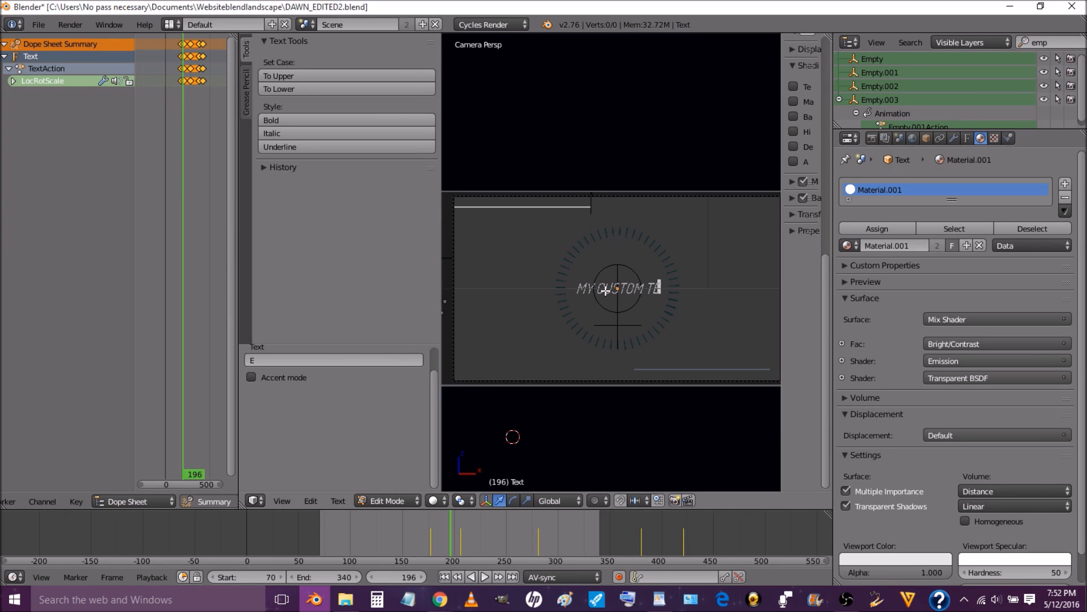
type("T")
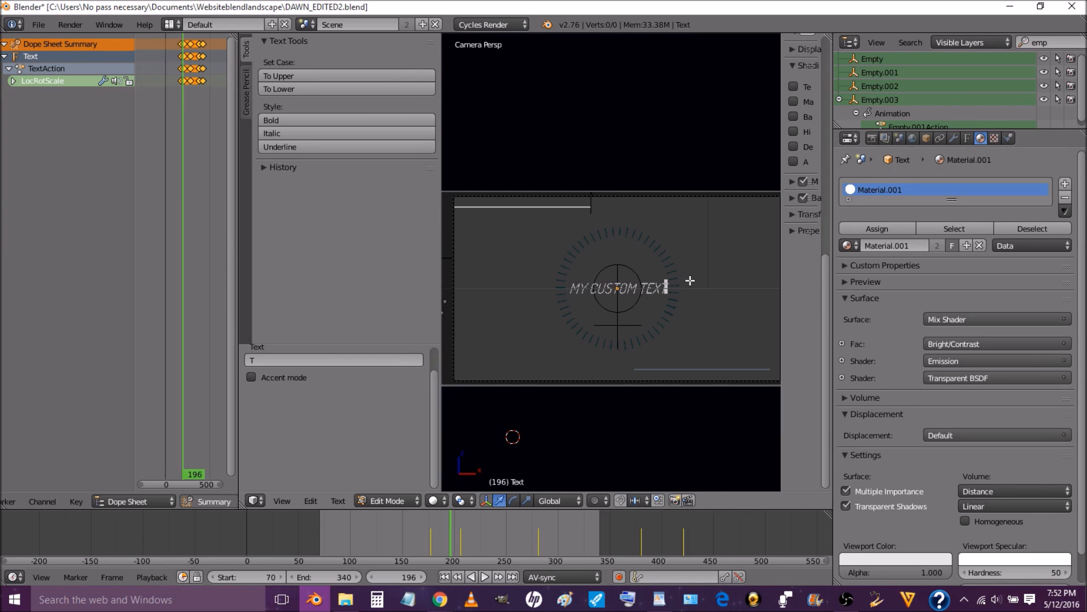
left_click(385, 500)
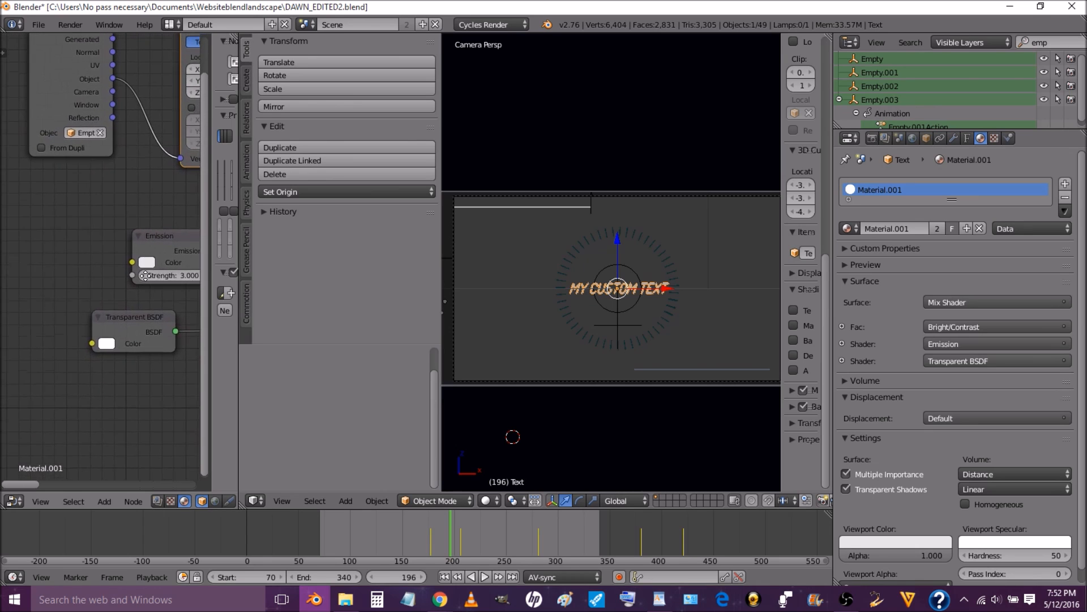
Step: Set the title text's Emission node colour to cyan instead of white
left_click(146, 262)
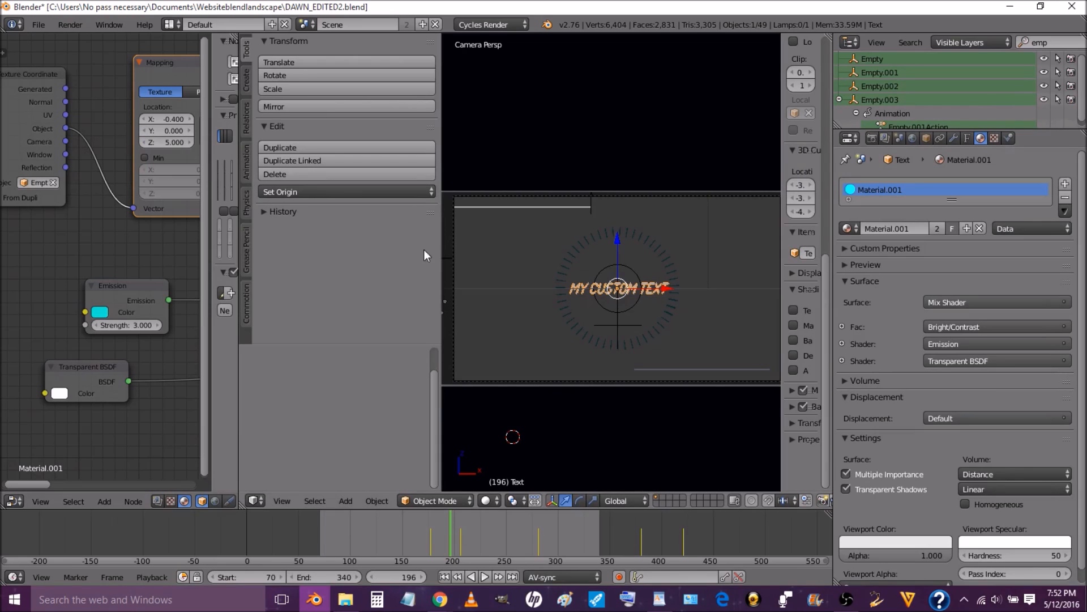
mouse_move(657, 333)
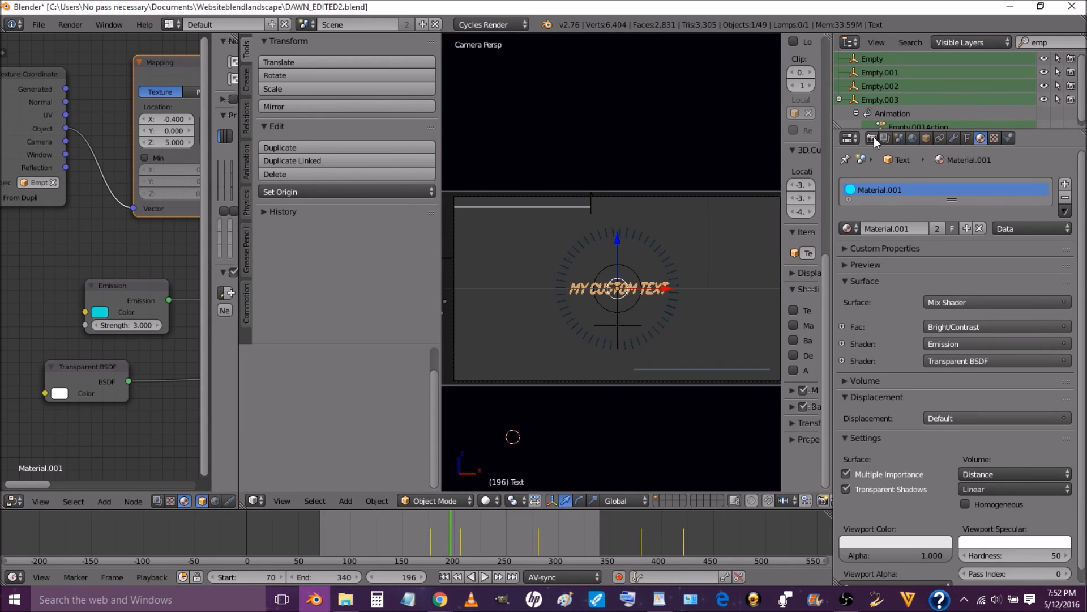
Step: Set the render output to a DAWN file in the Videos folder
left_click(873, 138)
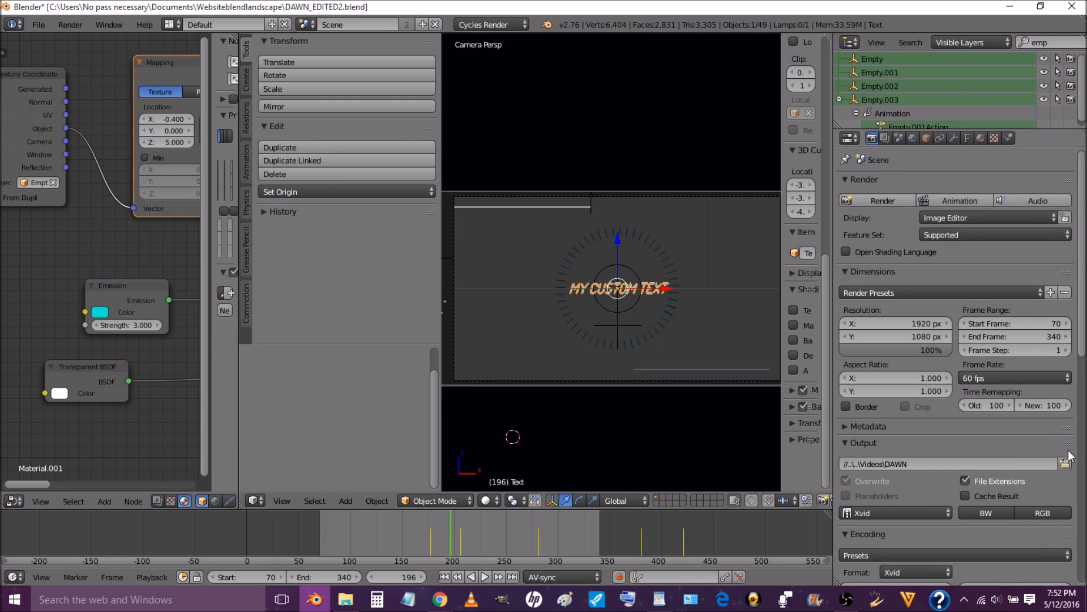
left_click(1065, 464)
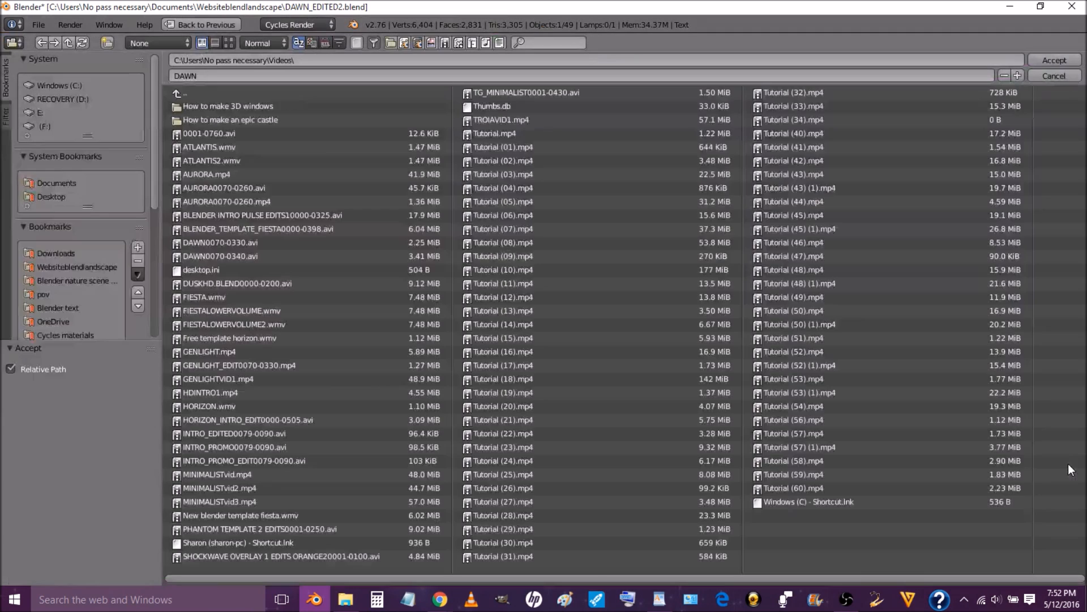
mouse_move(107, 160)
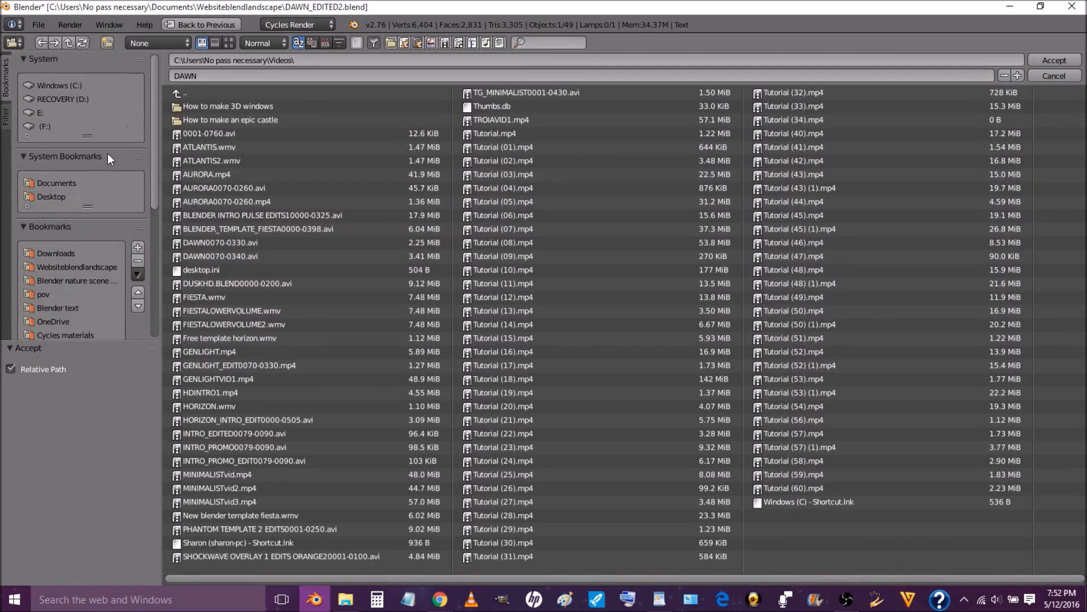
mouse_move(64, 181)
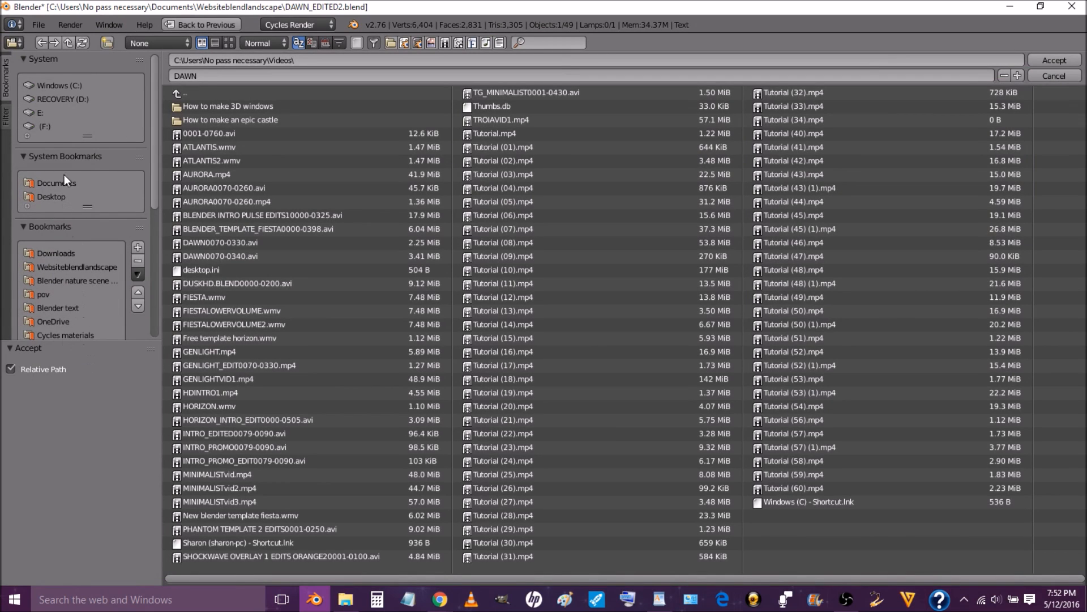
mouse_move(68, 288)
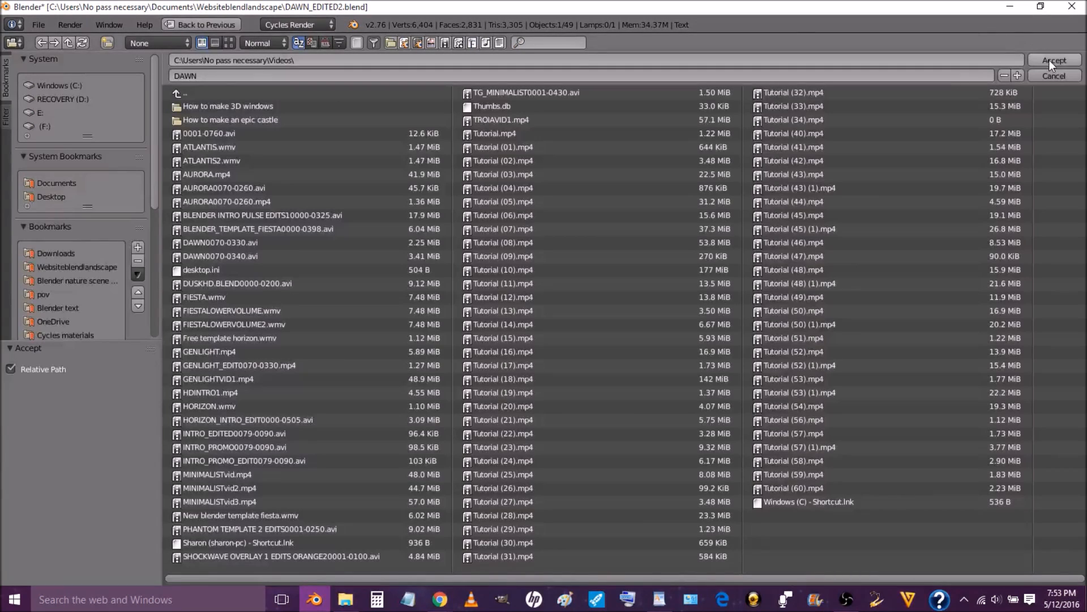
left_click(1054, 60)
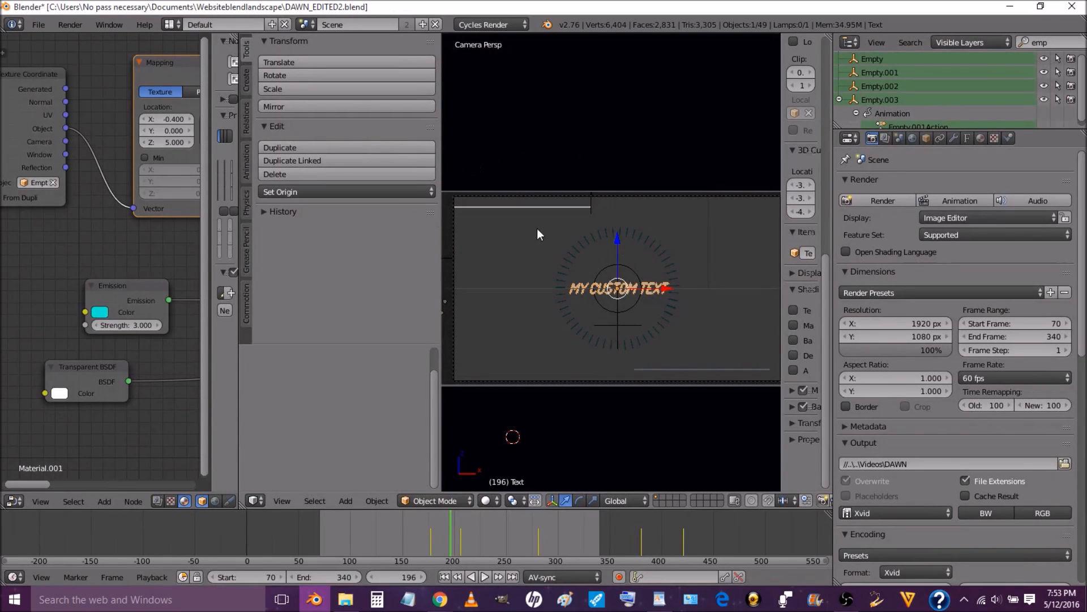
Step: Check Xvid encoding with 14000 bitrate and MP3 audio, then bring up the Render Animation command
scroll("down", 3)
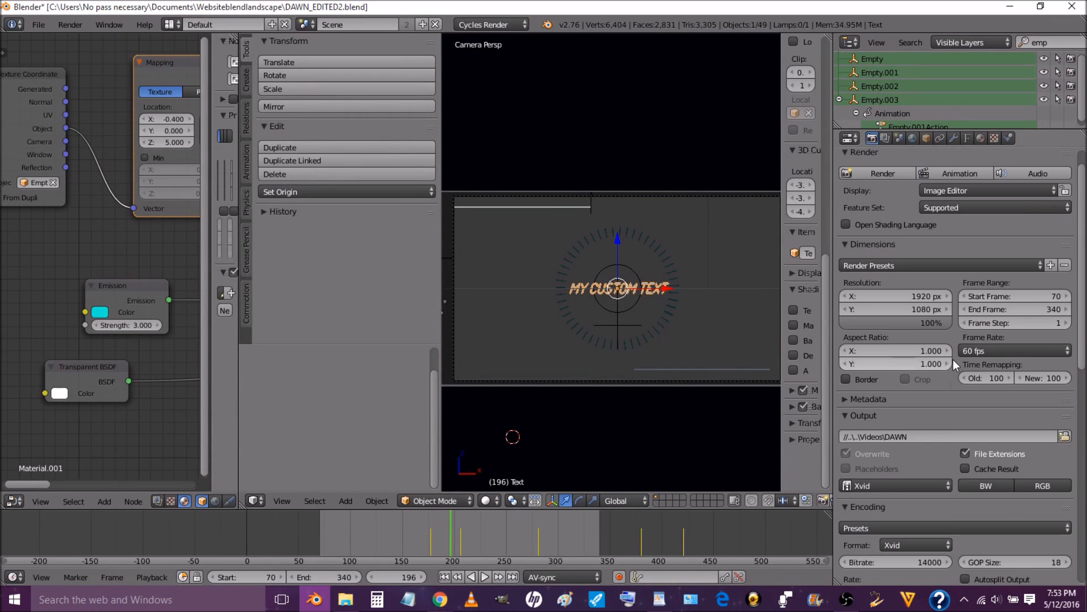
scroll("down", 3)
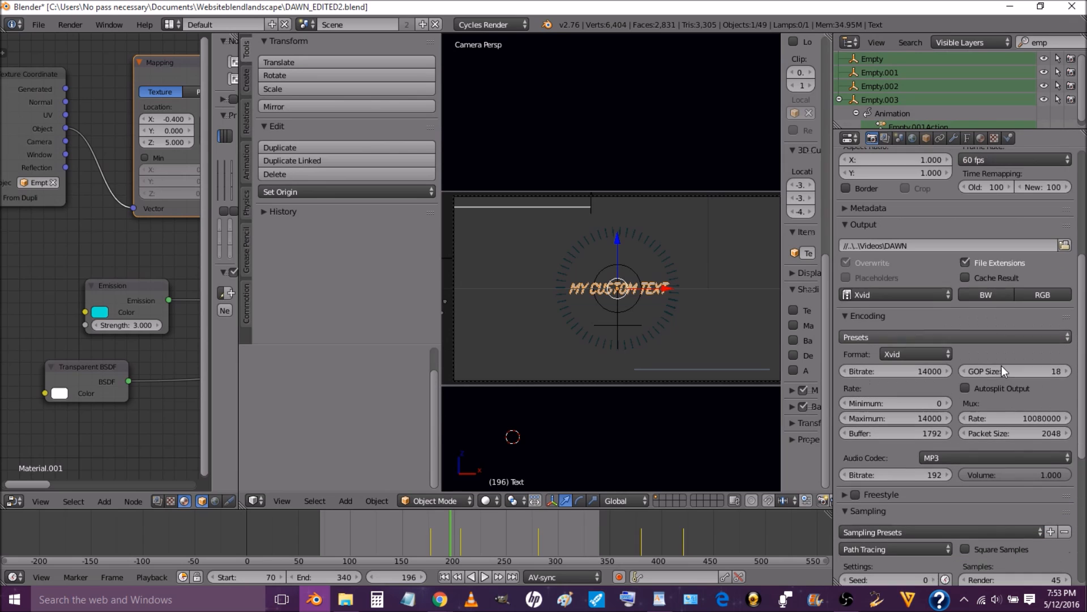
left_click(912, 354)
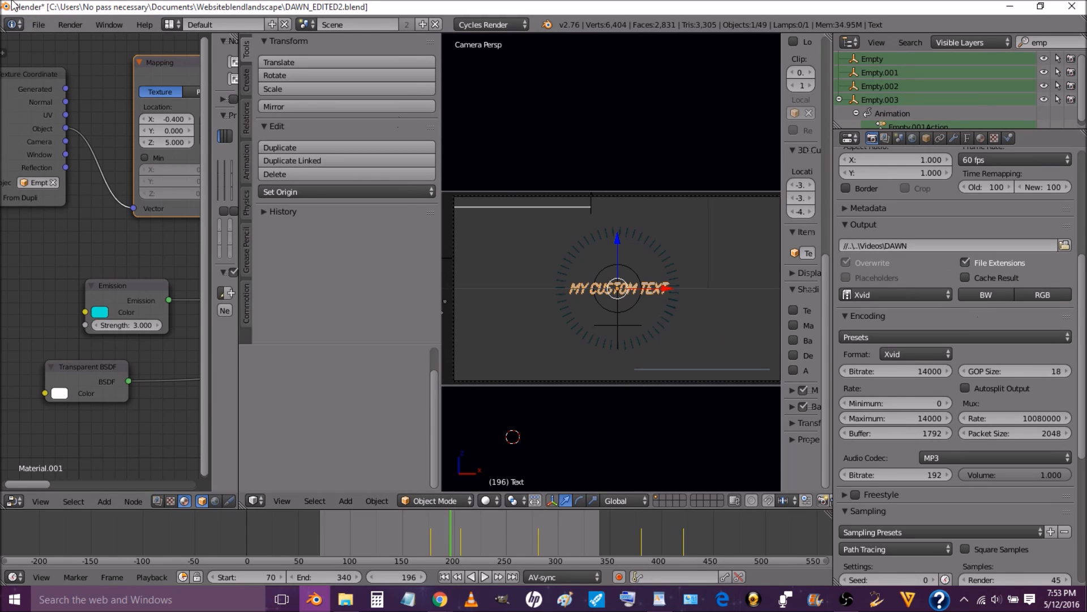
left_click(69, 24)
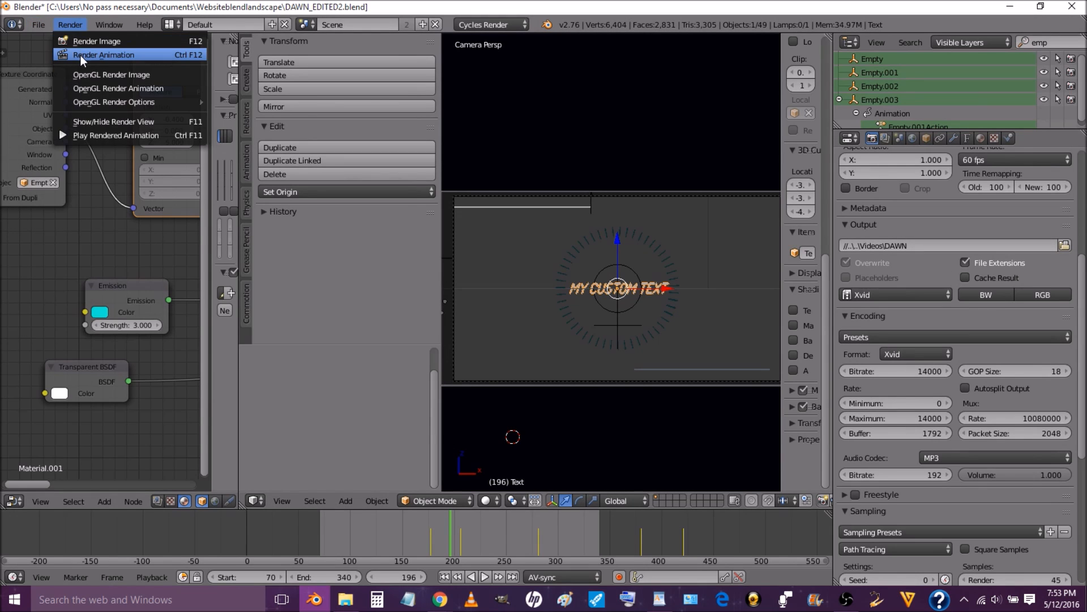
mouse_move(104, 54)
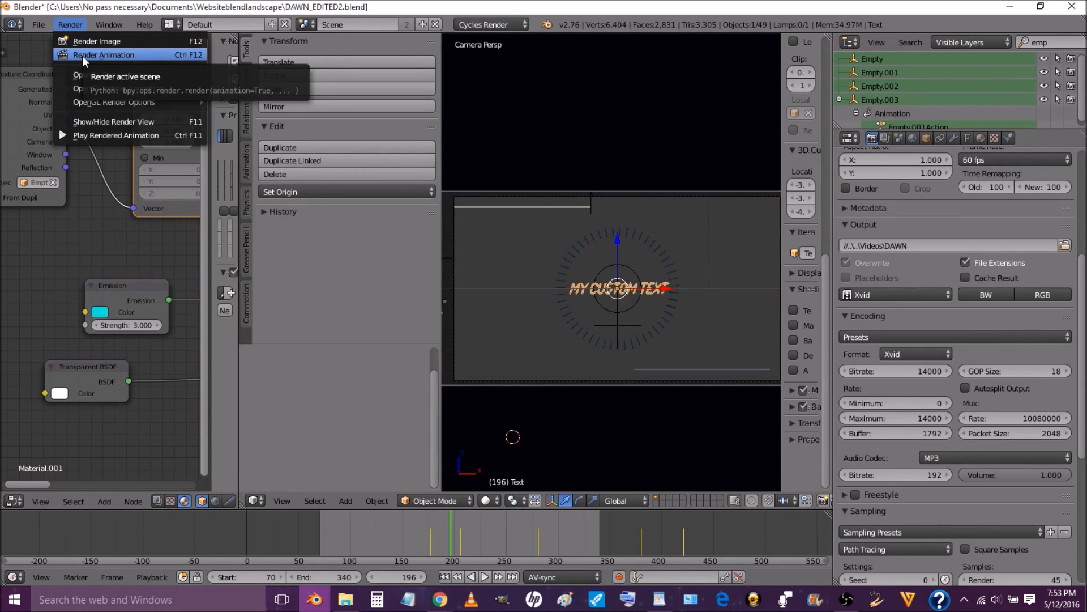
mouse_move(96, 59)
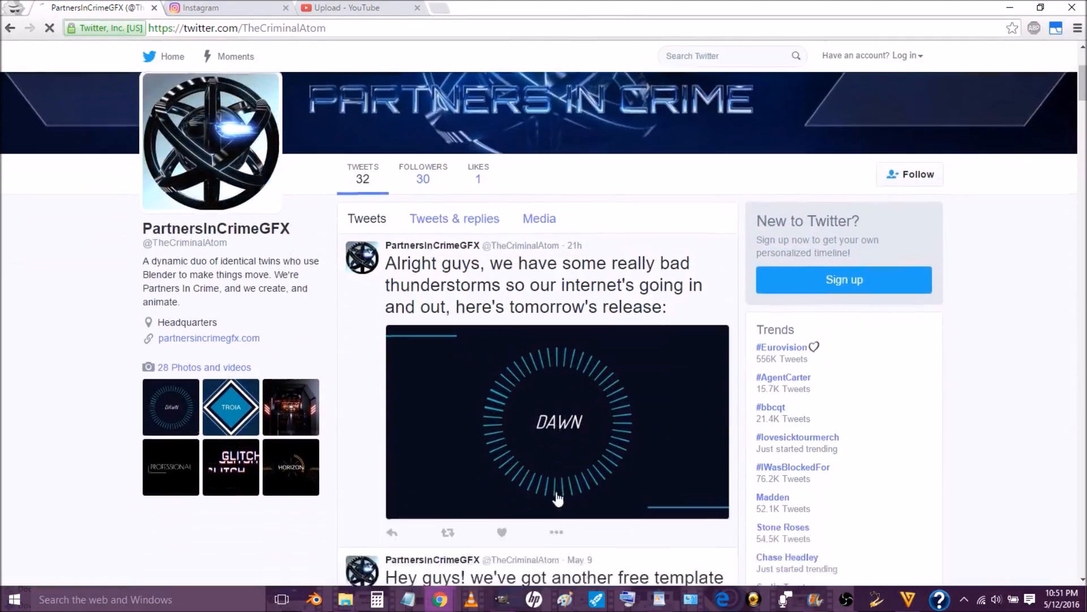
Step: Browse the PartnersInCrimeGFX Twitter posts, then switch to their Instagram feed
scroll("down", 3)
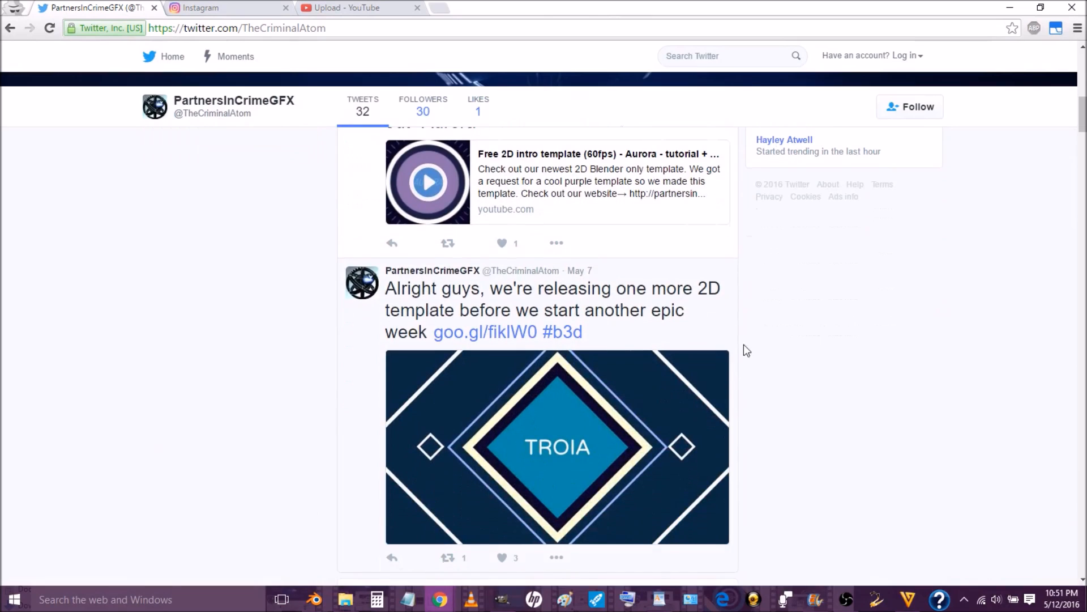
left_click(229, 8)
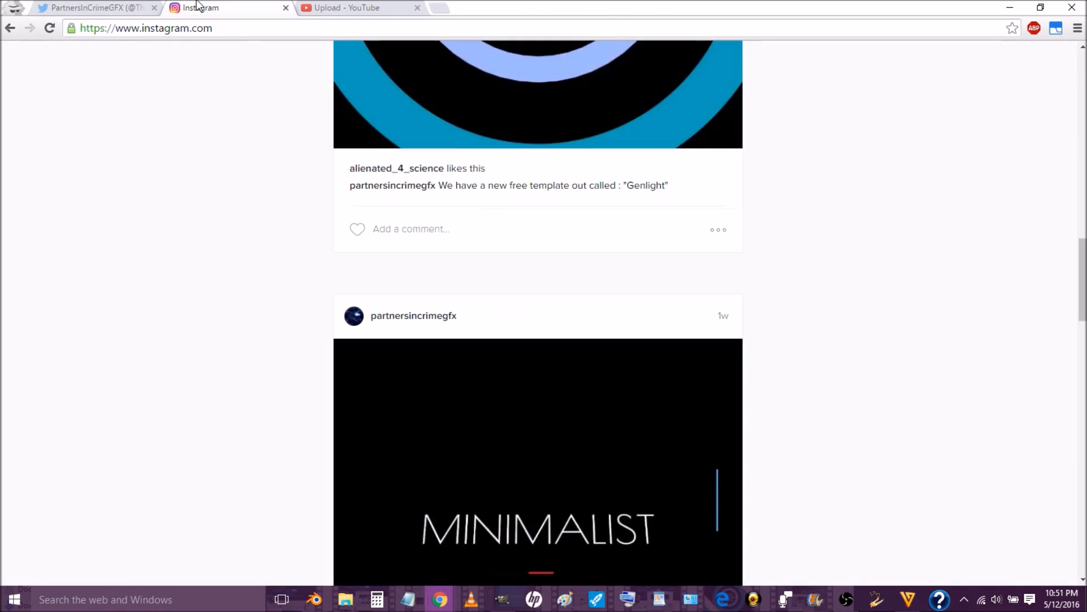
scroll("down", 3)
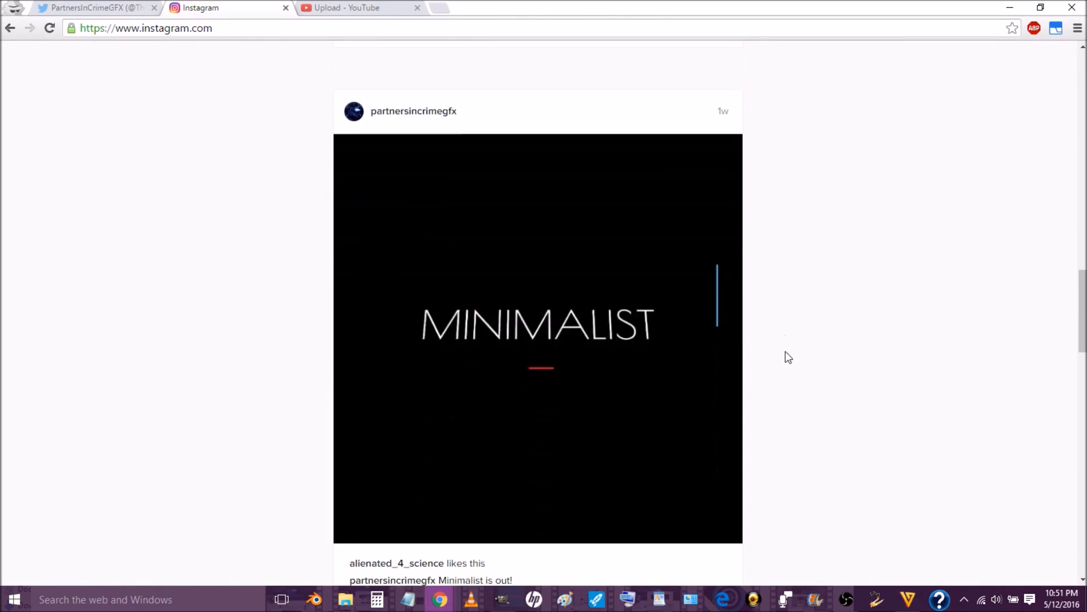
scroll("down", 3)
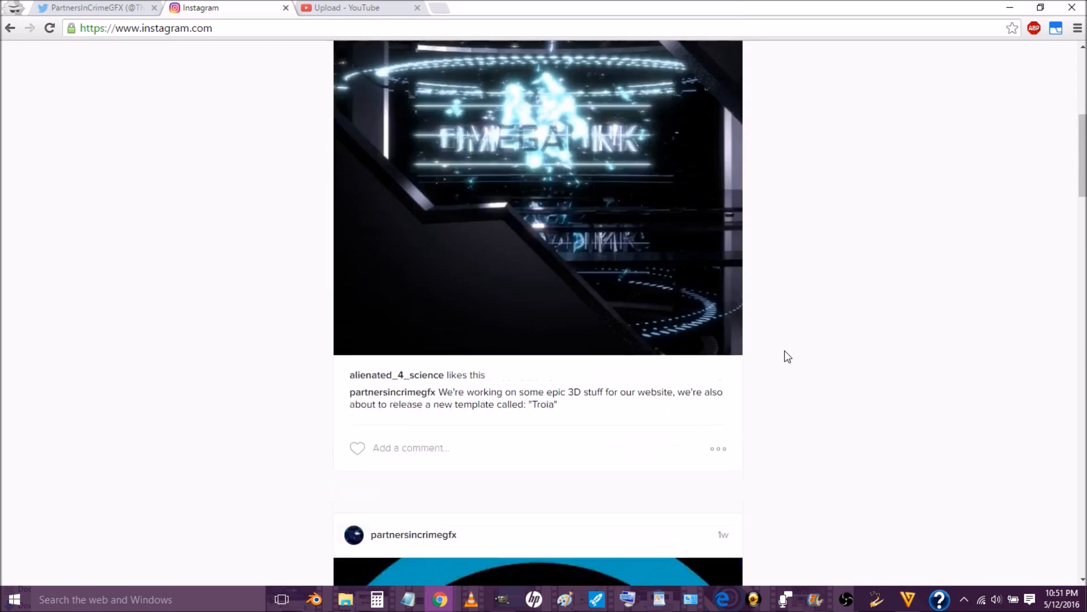